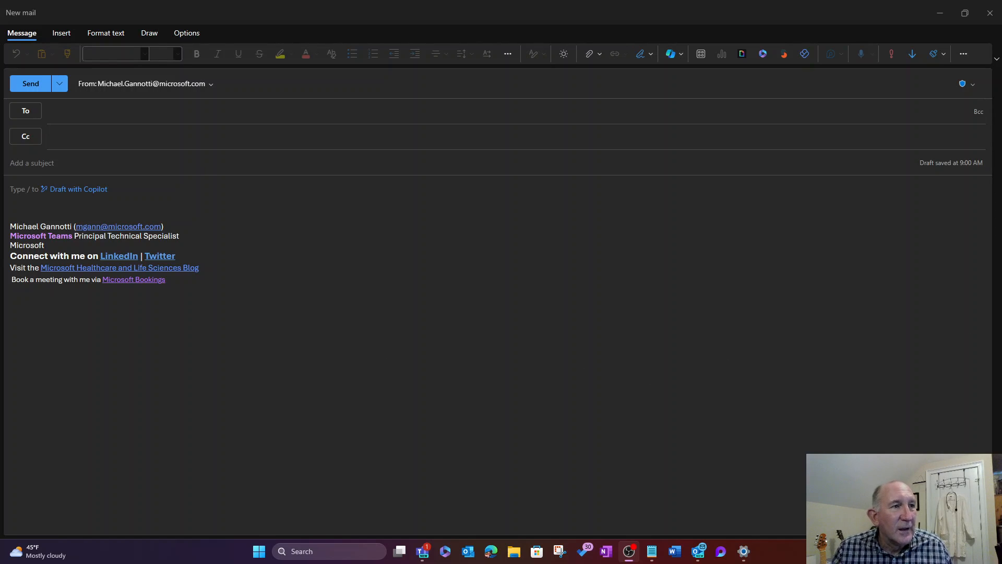
mouse_move(185, 88)
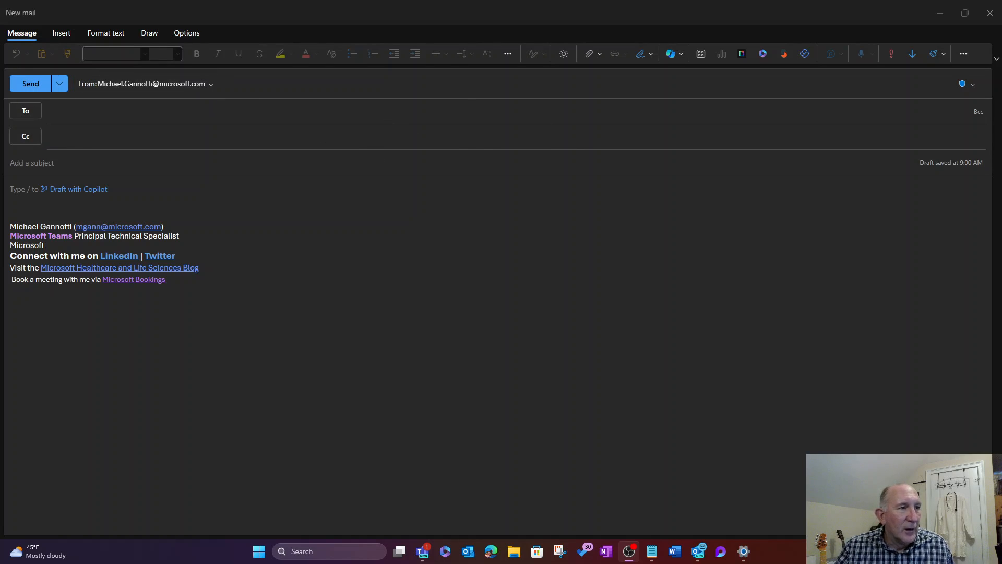
mouse_move(241, 192)
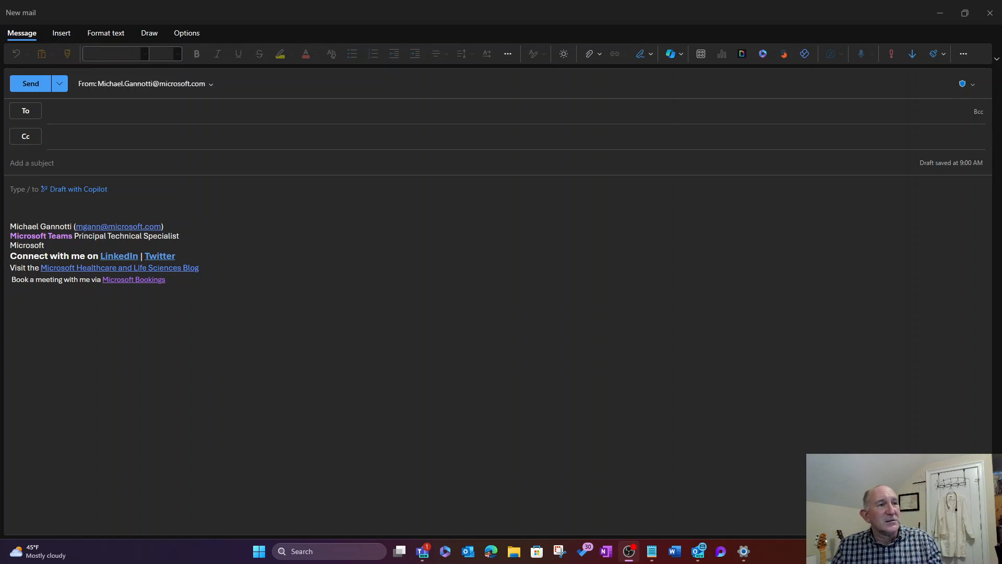
mouse_move(76, 195)
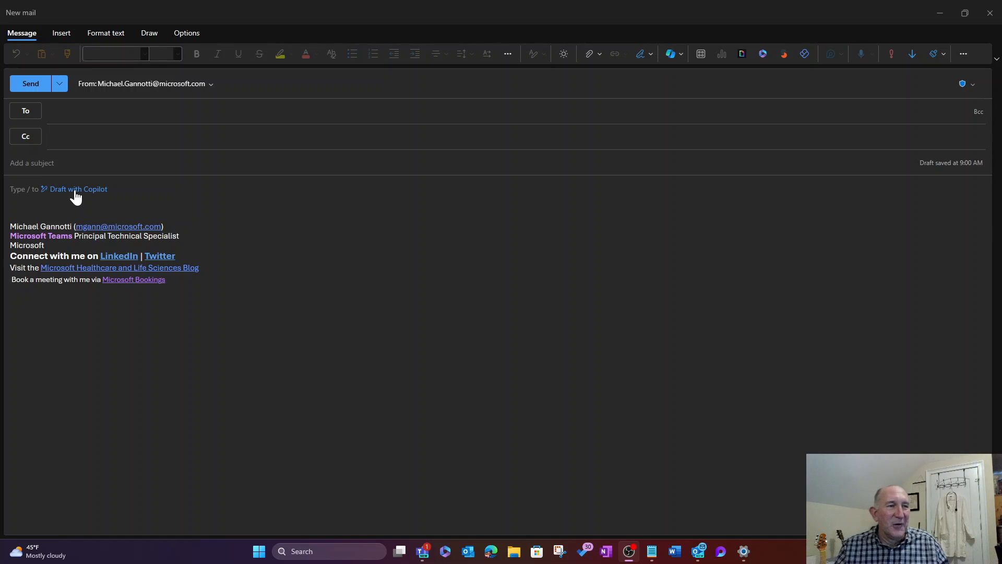
mouse_move(75, 196)
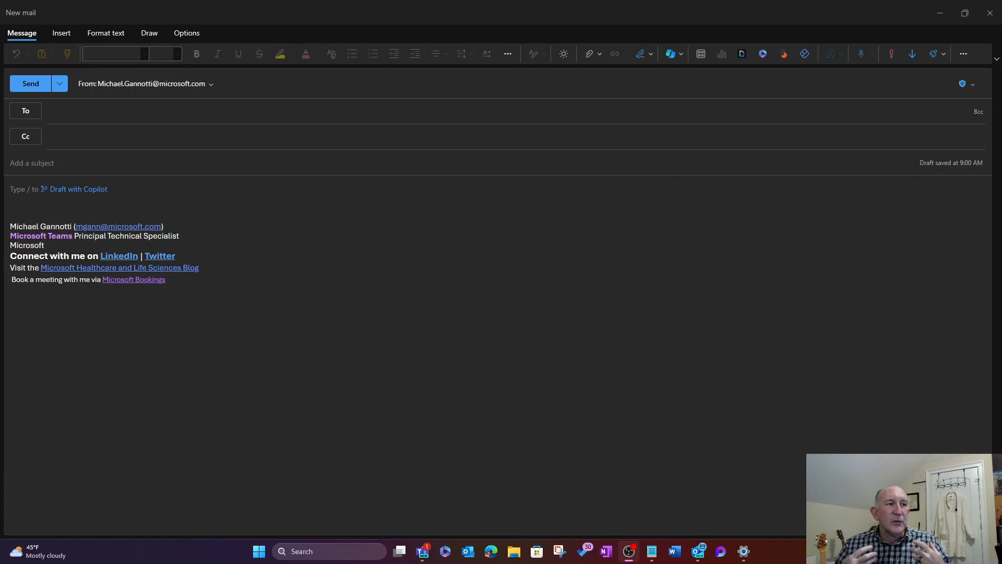
mouse_move(612, 49)
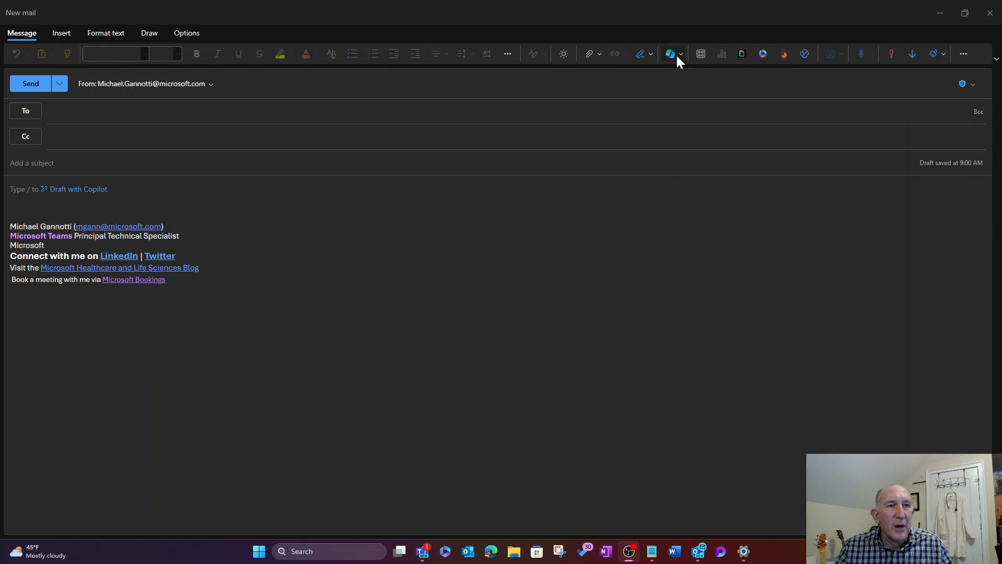
Choose Draft with Copilot from the Message ribbon's Copilot dropdown.
click(672, 54)
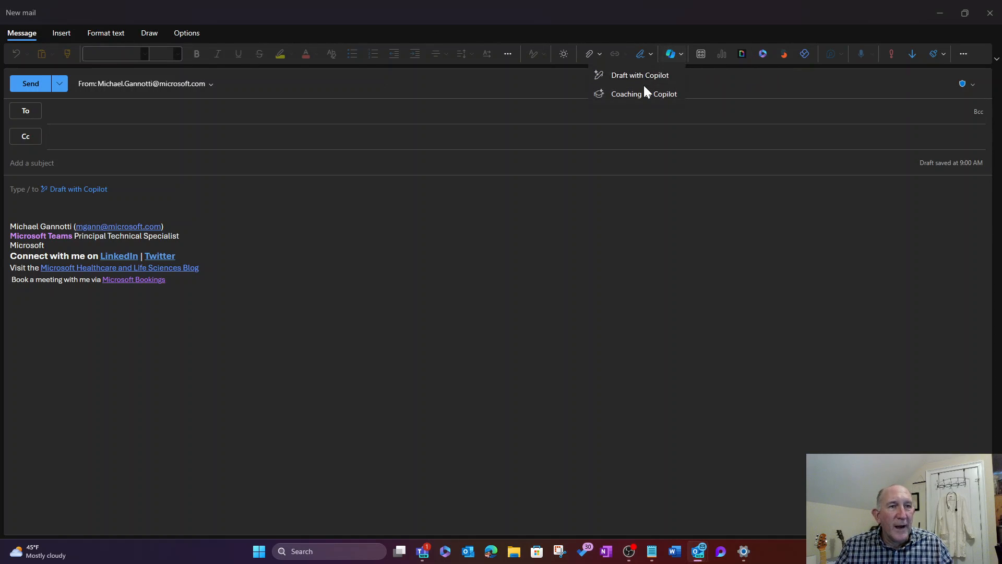
mouse_move(639, 74)
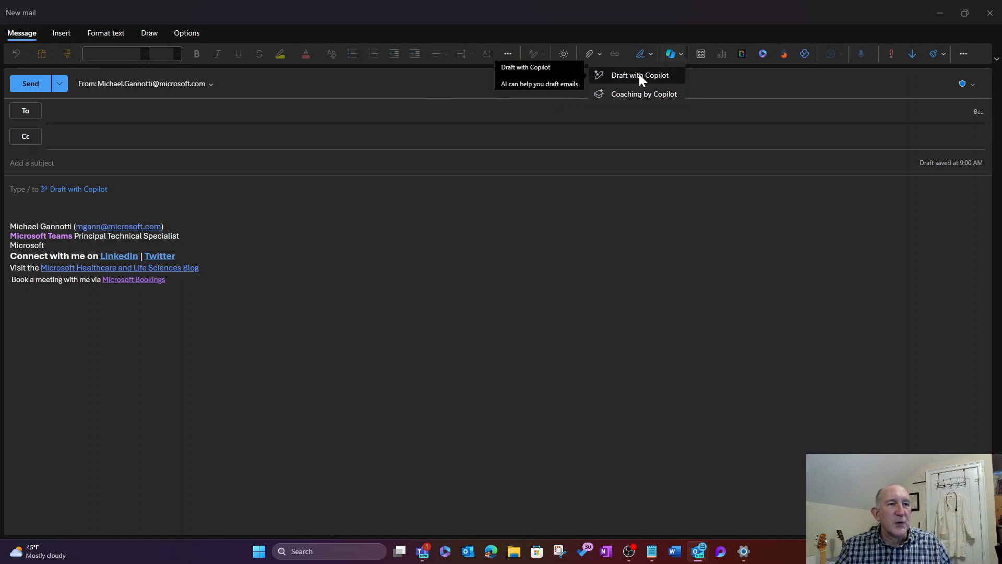
click(638, 74)
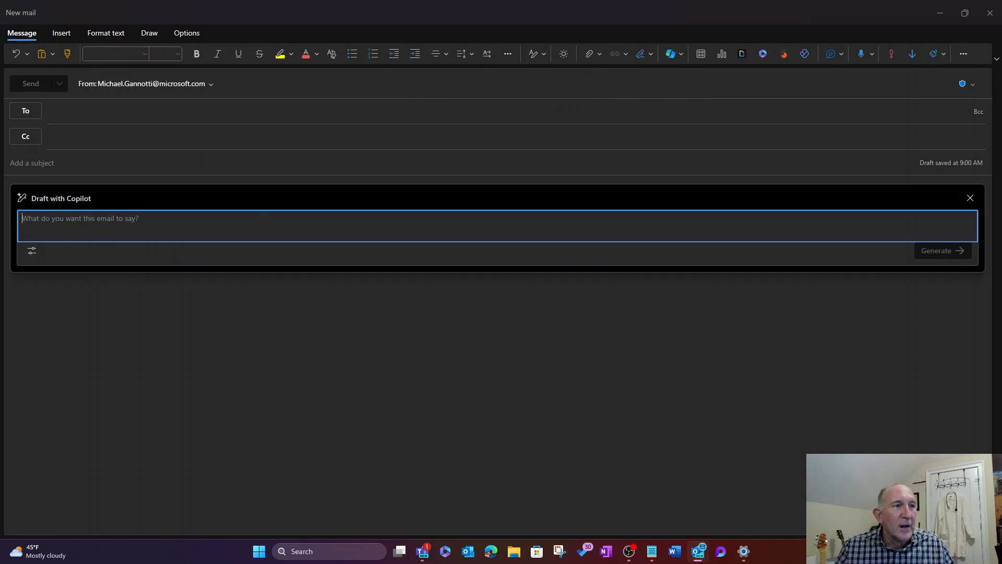
mouse_move(372, 215)
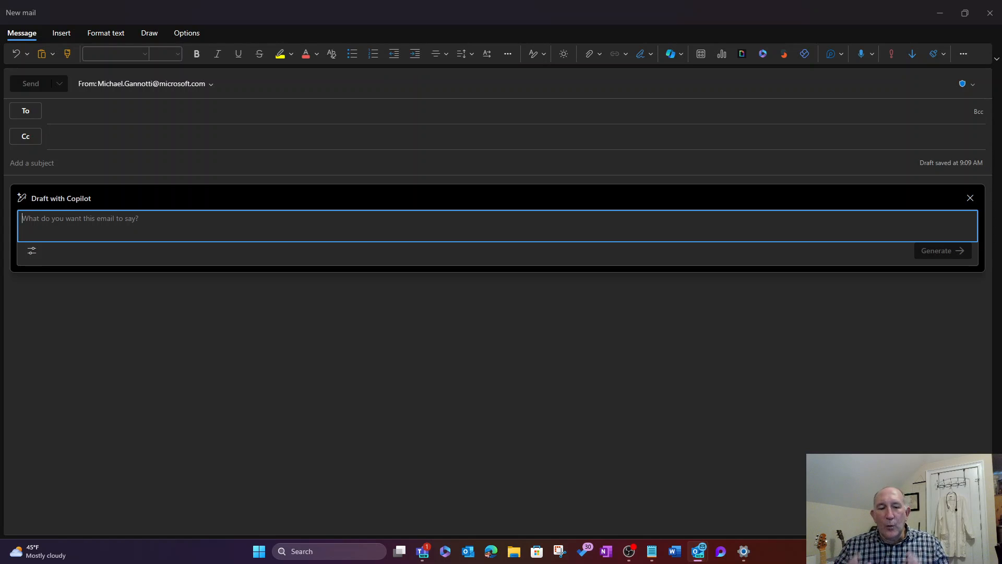
Enter a prompt telling customer Janice how Microsoft 365 Copilot and Viva Suite reduce burnout.
text(Tell a customer, Janice, how Microsoft 365 Copilot, and the Microsoft Viva Suite, reduce employee burout while increasing employee job satisfaction and increasing employee job retention.)
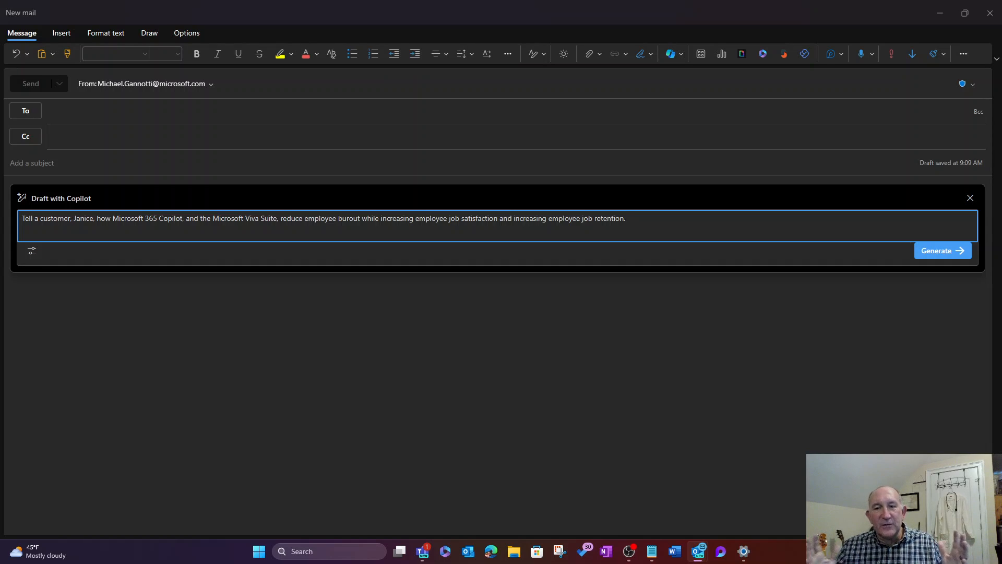
click(625, 218)
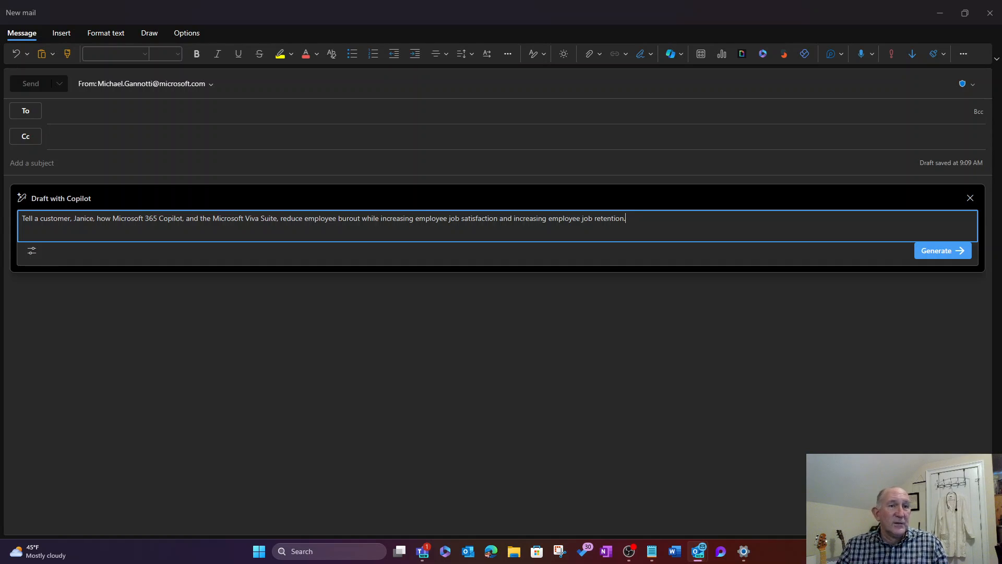
mouse_move(625, 269)
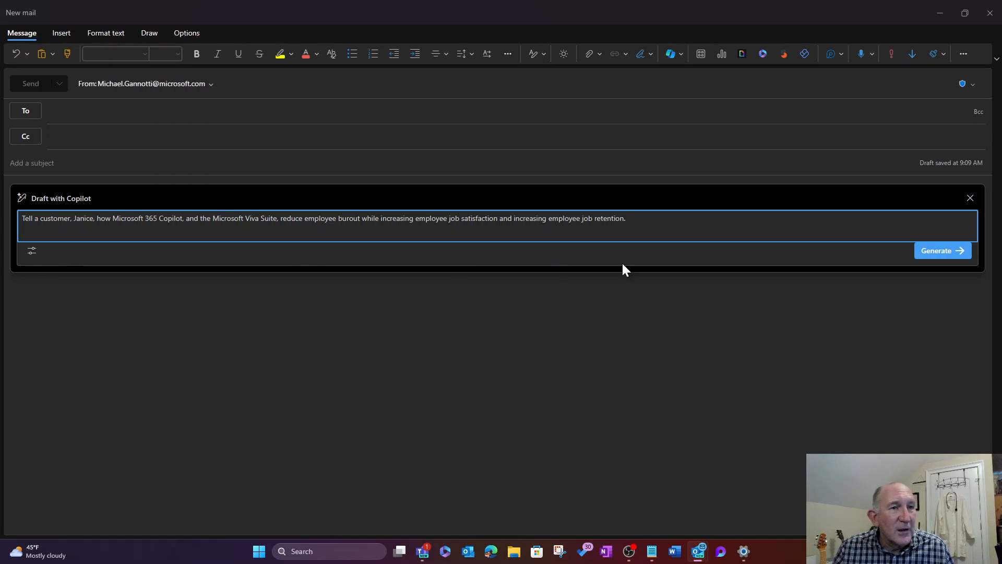
mouse_move(349, 267)
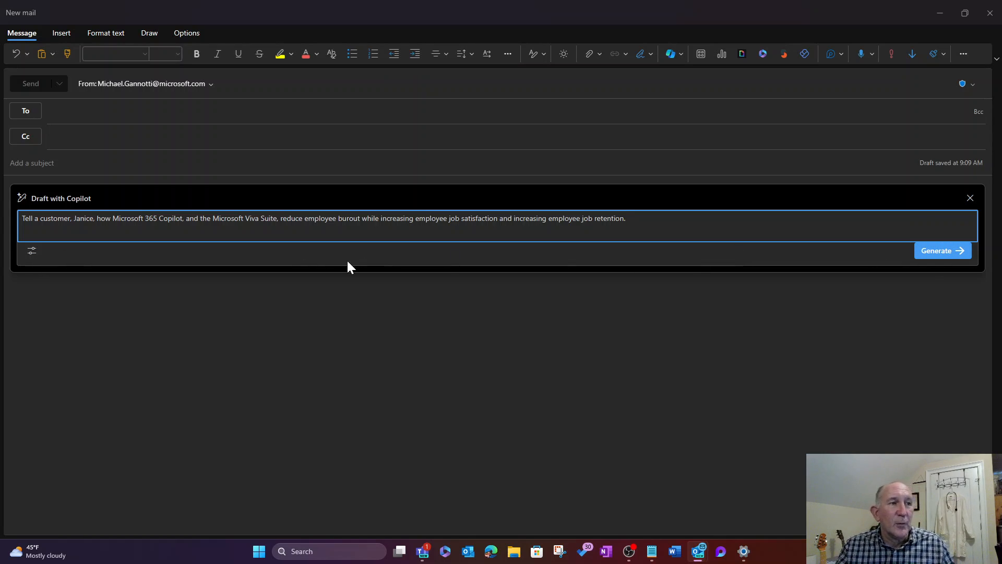
mouse_move(31, 250)
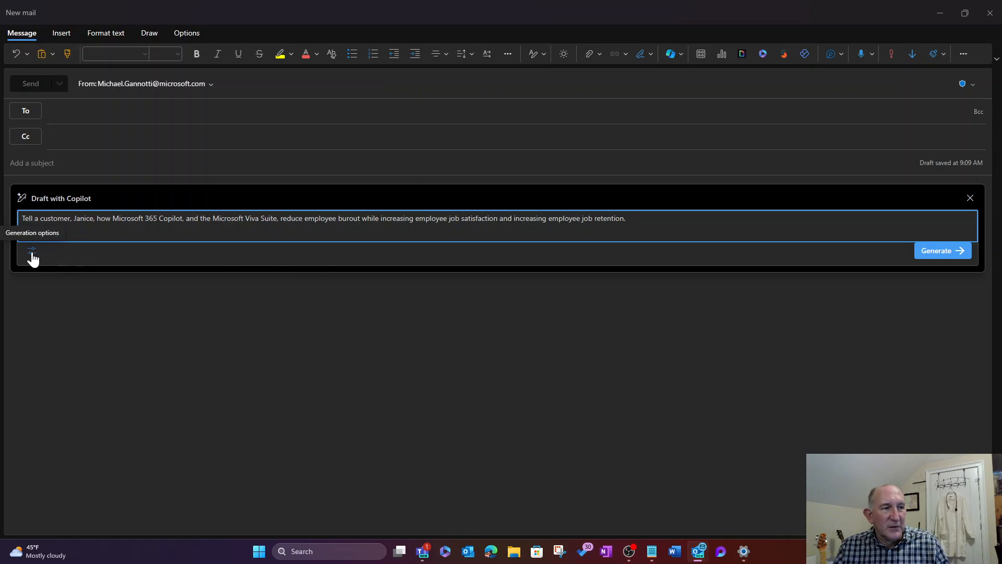
Show Copilot's generation options, with Casual tone and Long length checked.
click(31, 250)
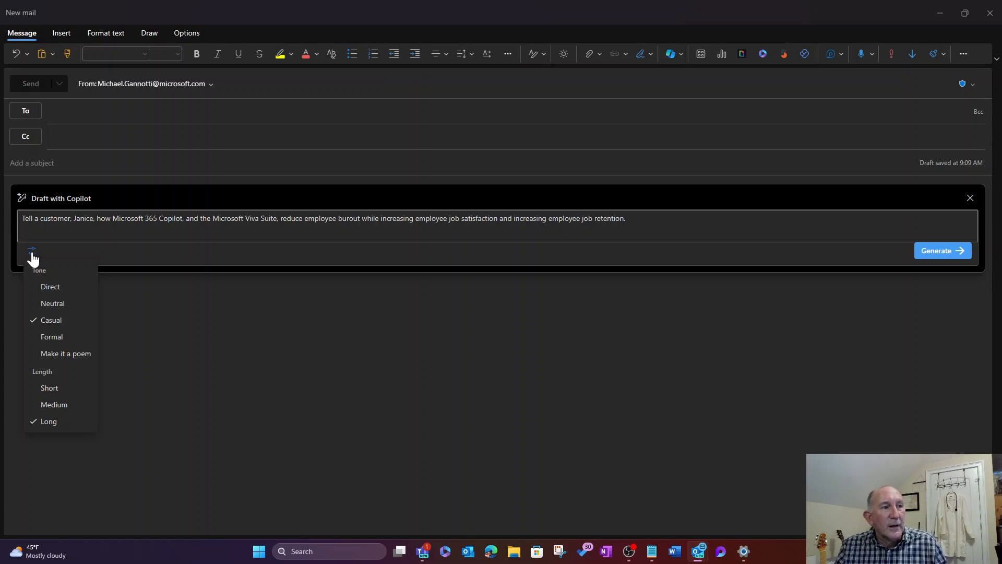
mouse_move(46, 279)
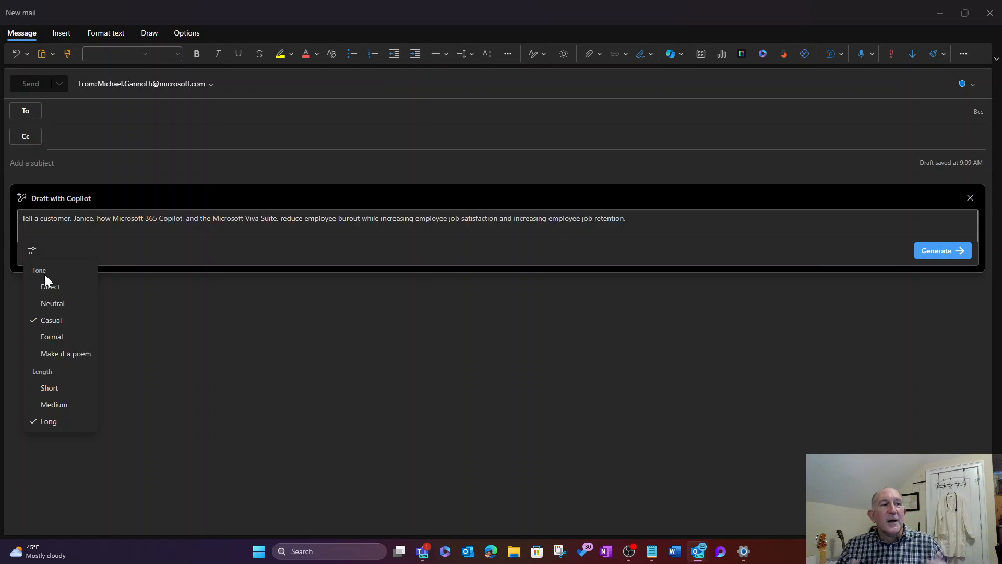
mouse_move(57, 300)
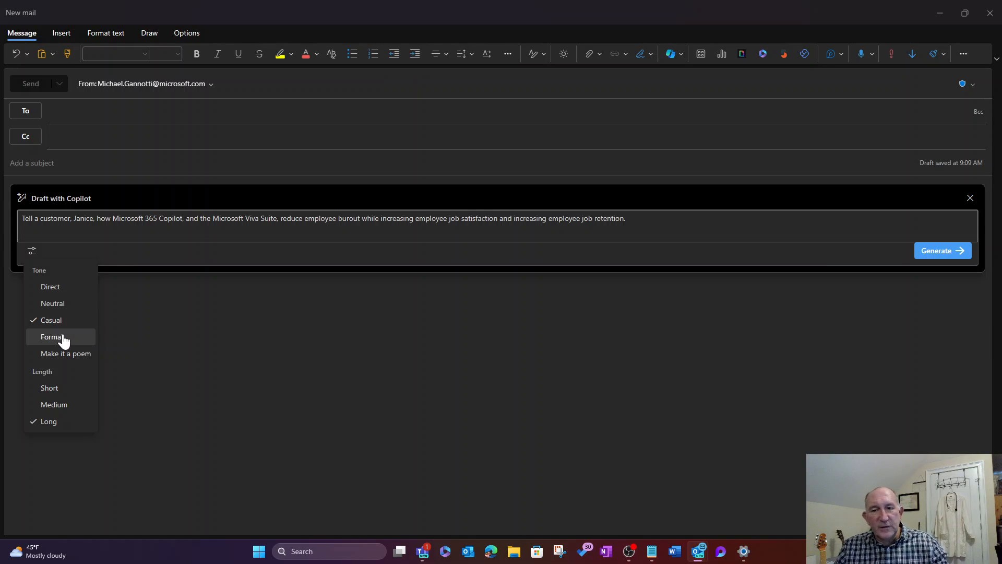
mouse_move(52, 303)
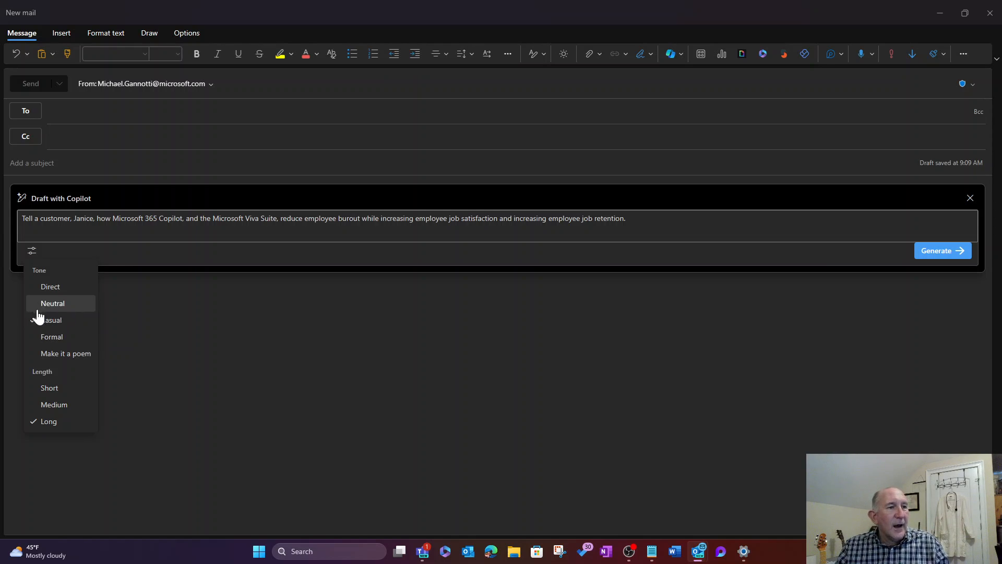
click(51, 320)
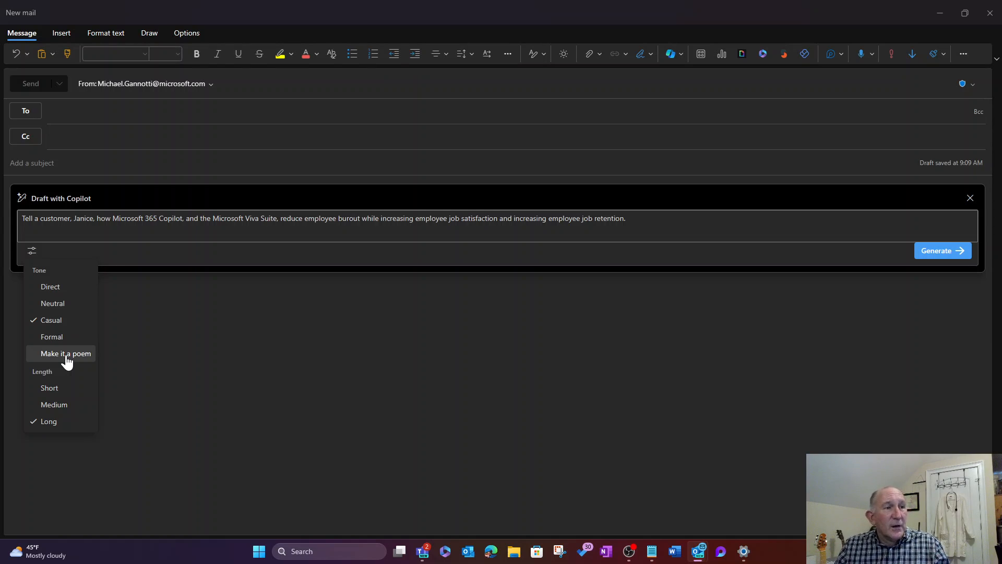
mouse_move(50, 287)
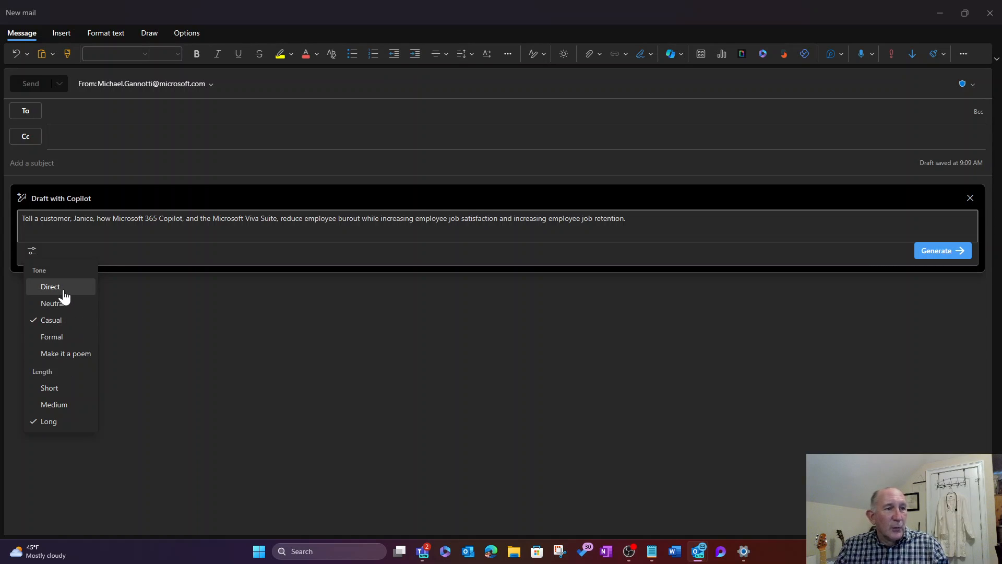
mouse_move(71, 322)
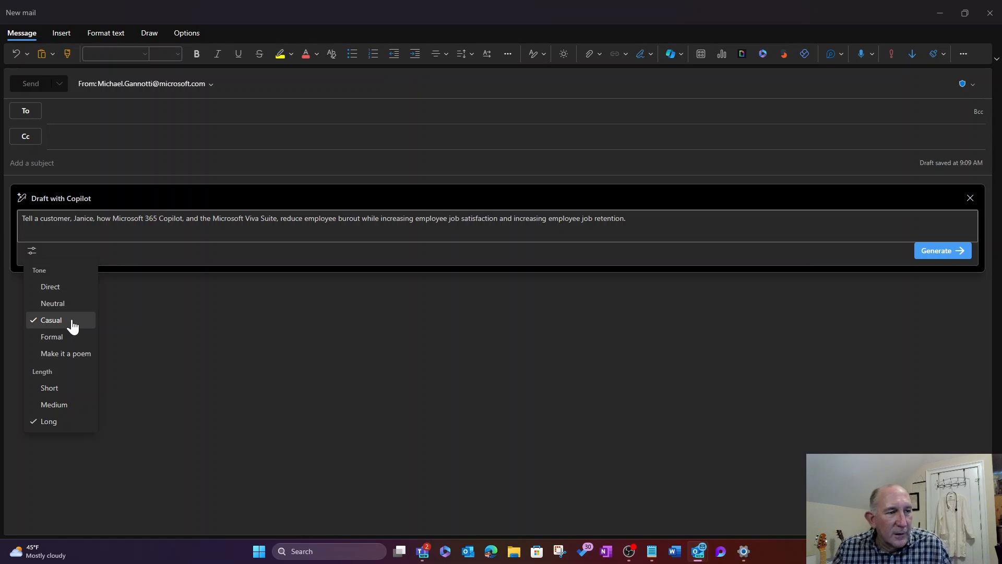
mouse_move(49, 388)
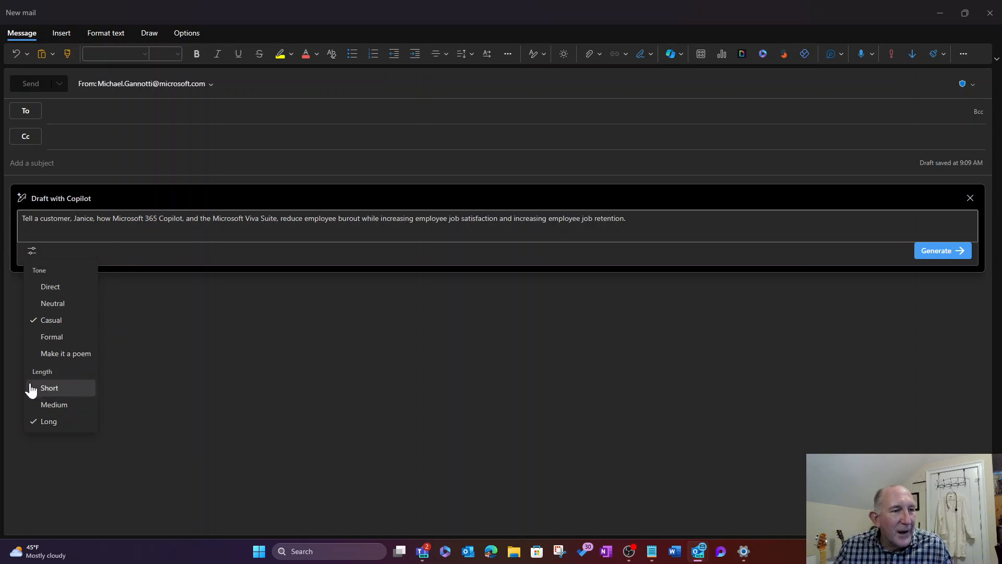
mouse_move(51, 421)
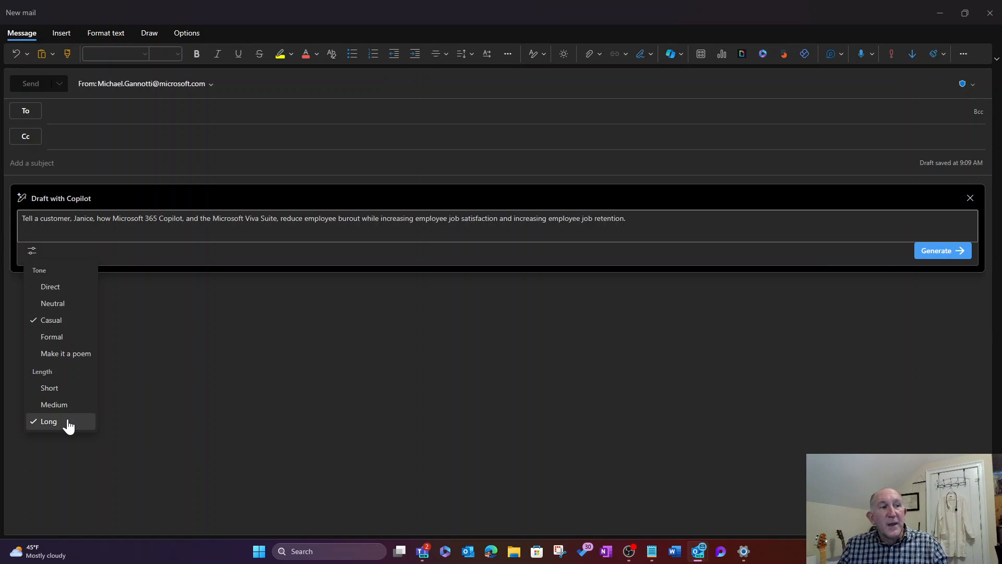
mouse_move(250, 405)
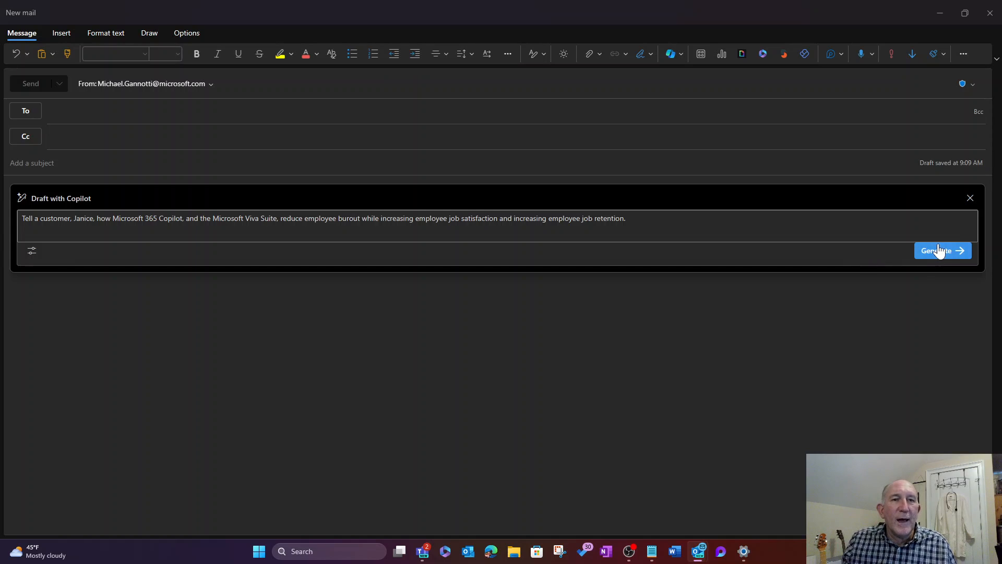
click(942, 250)
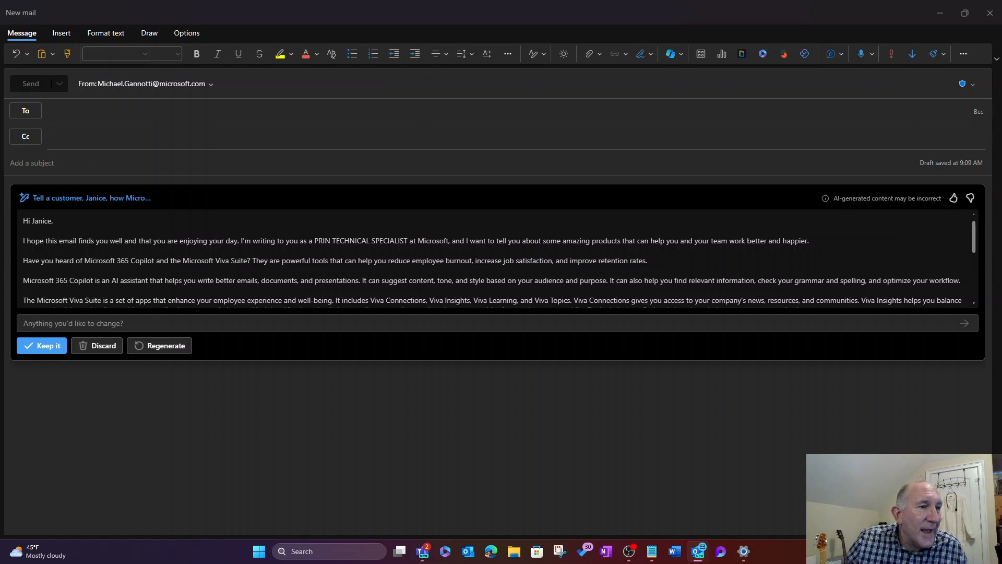
mouse_move(596, 274)
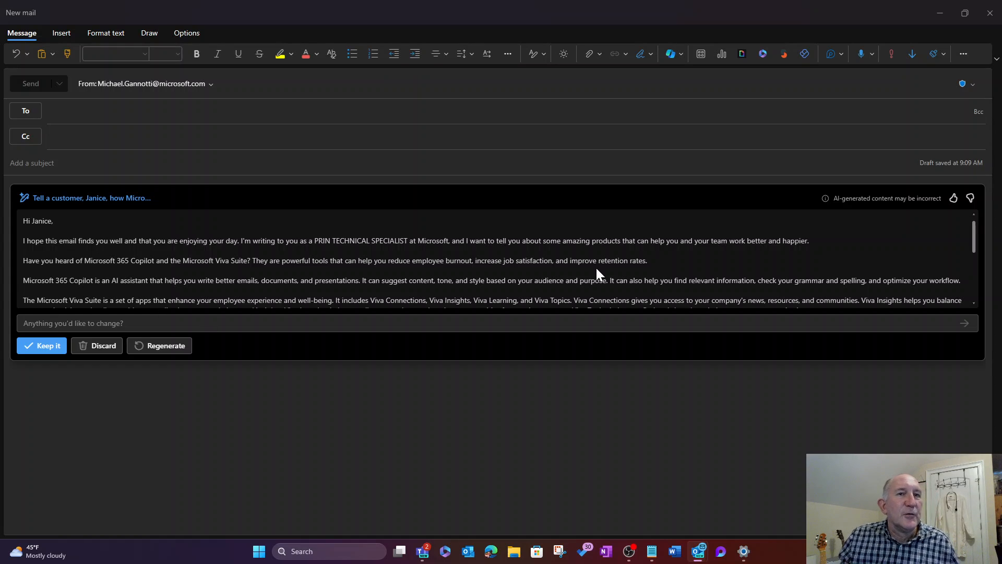
mouse_move(825, 199)
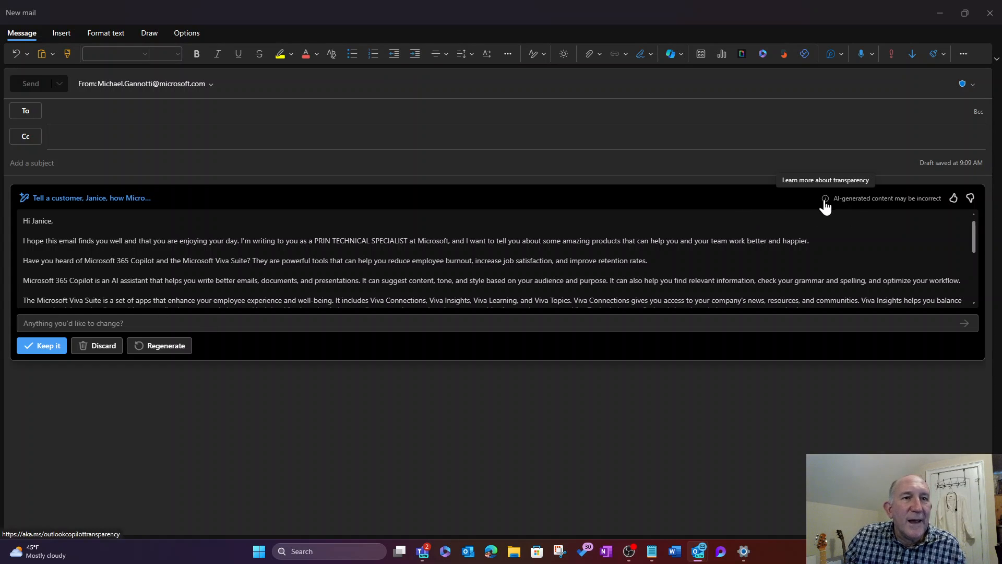
mouse_move(846, 210)
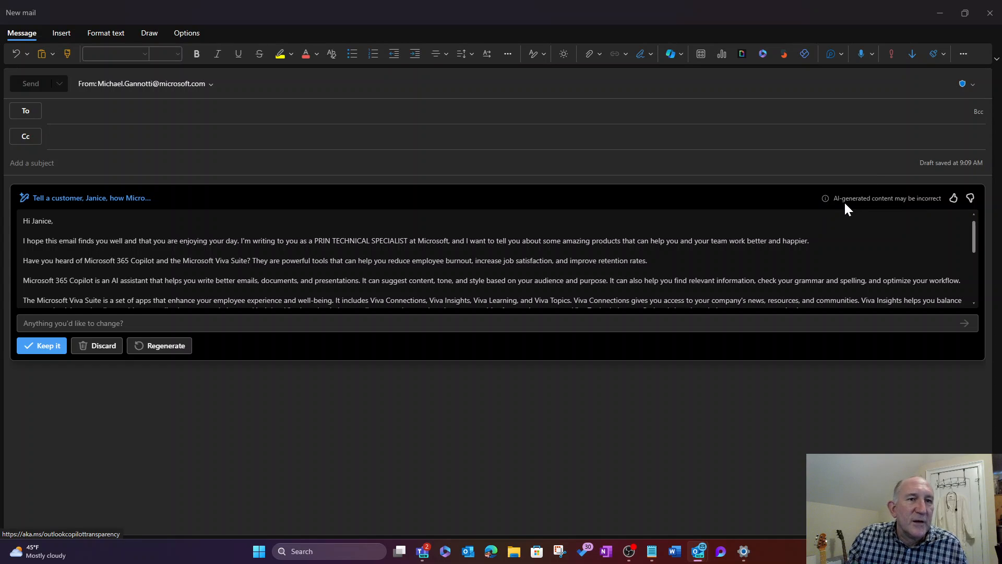
mouse_move(897, 212)
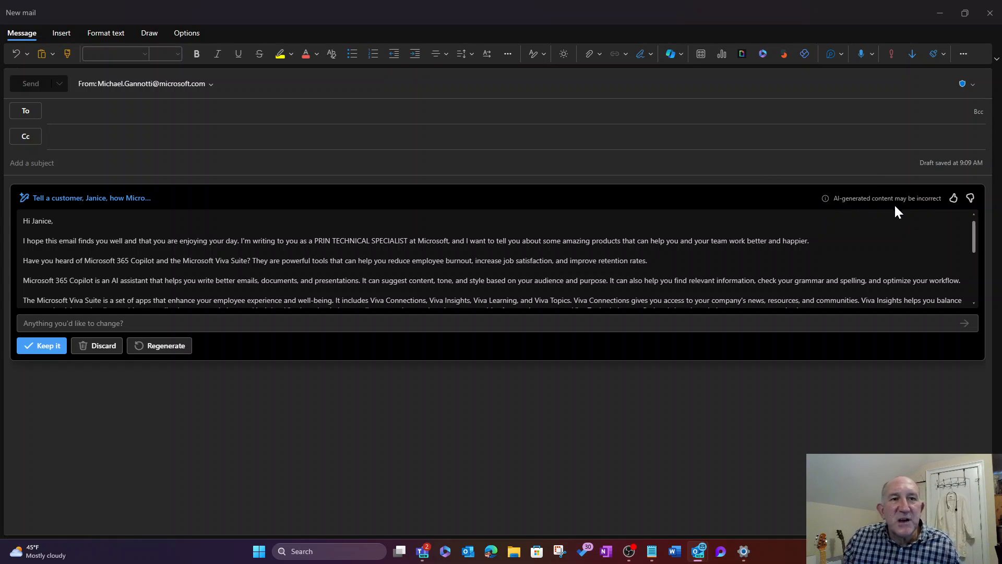
mouse_move(949, 205)
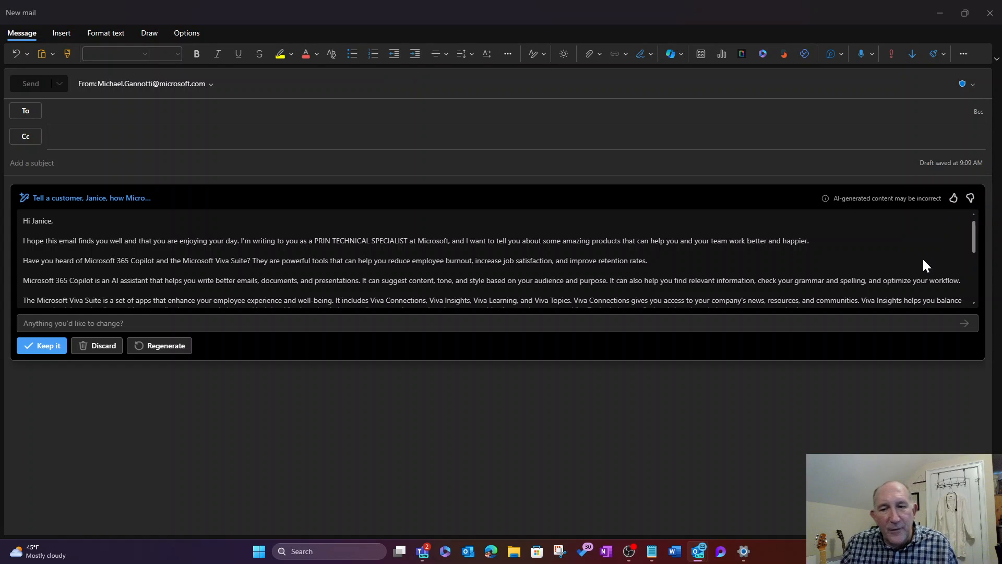
mouse_move(211, 339)
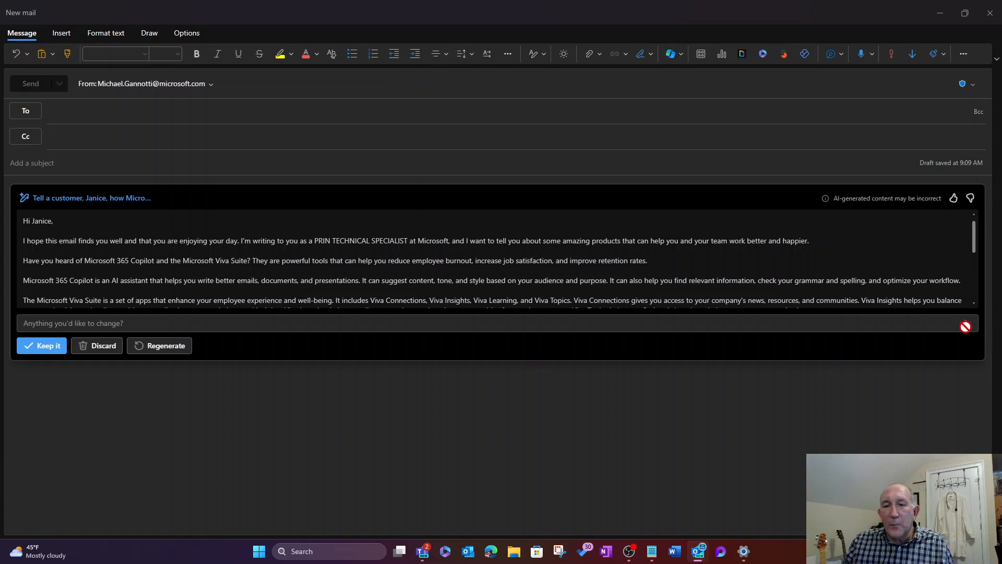
mouse_move(4, 481)
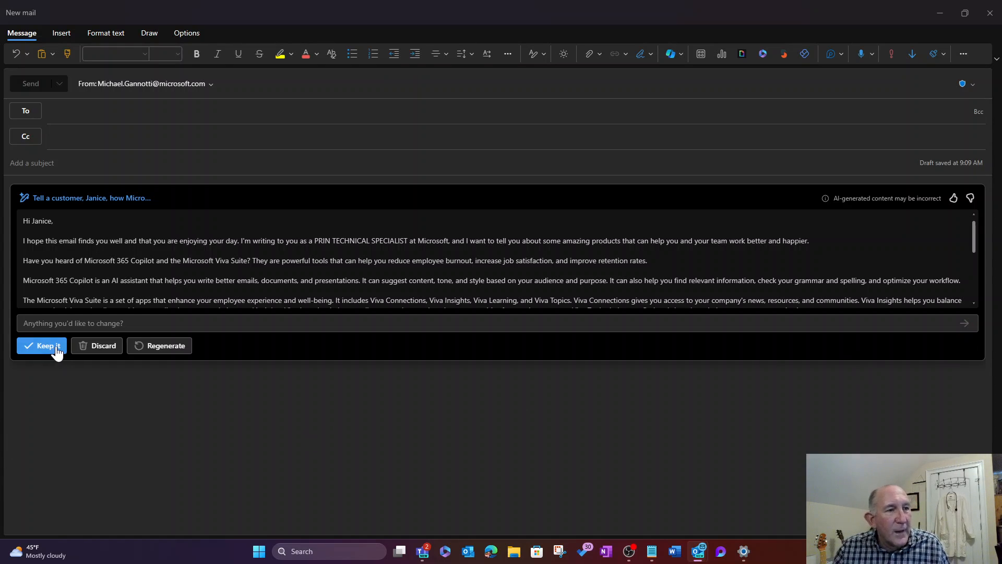
mouse_move(102, 344)
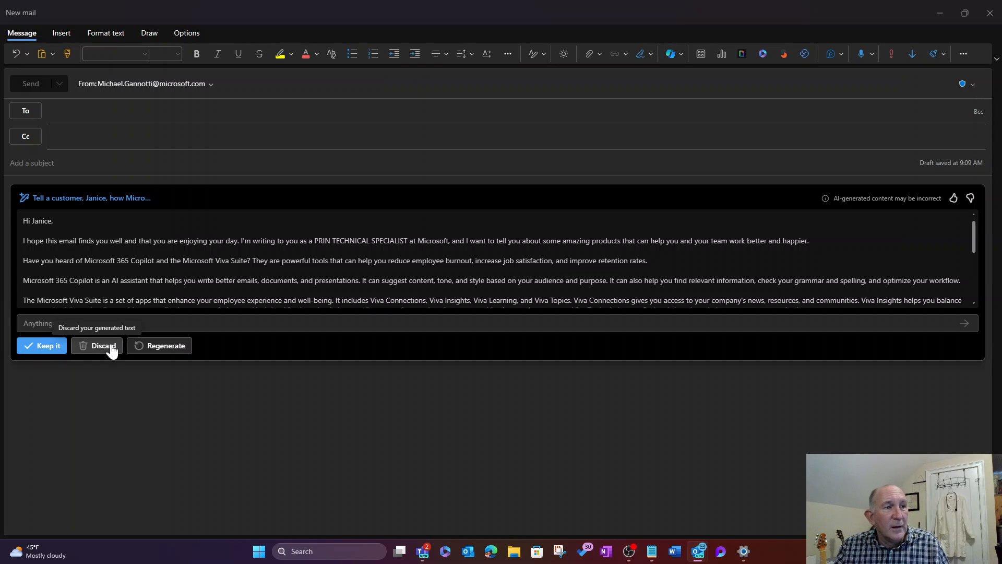
mouse_move(158, 348)
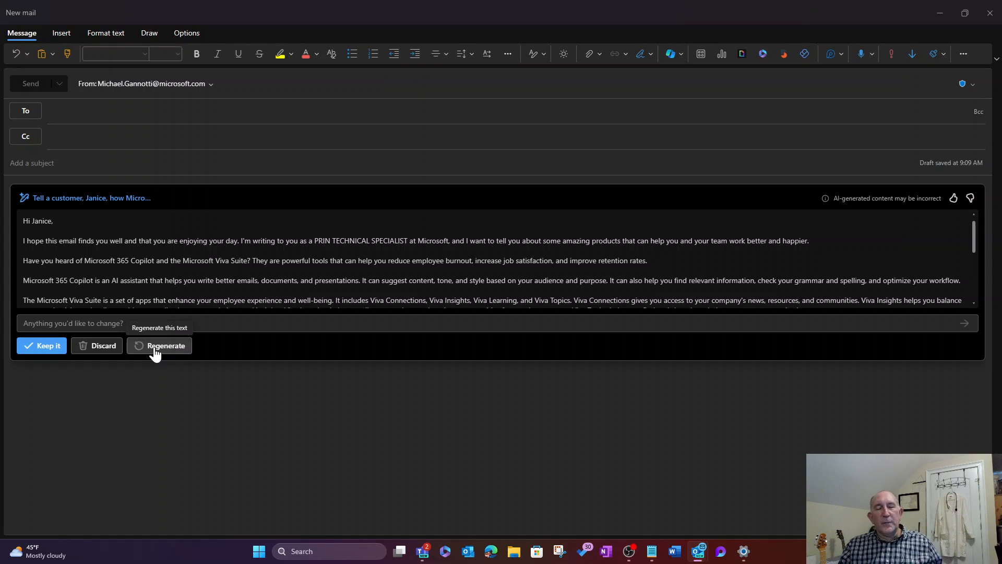
mouse_move(153, 352)
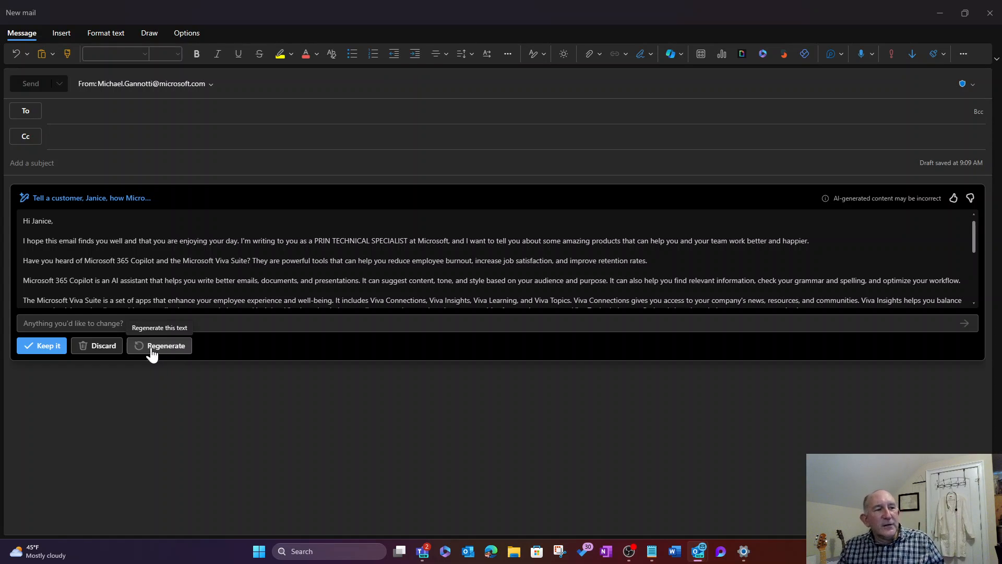
Keep the Copilot draft to Janice and set all its text to 20 pt.
click(41, 345)
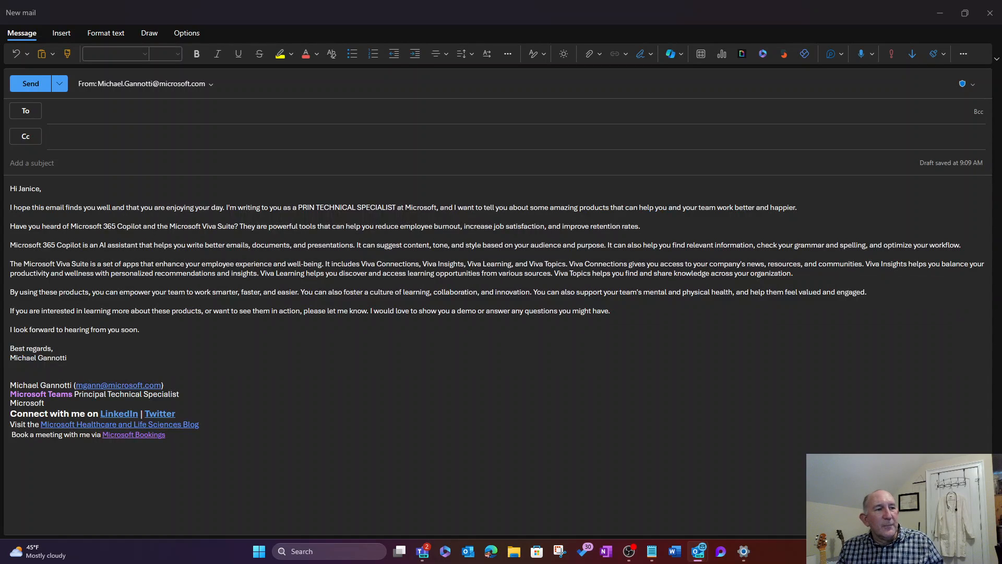
key(ctrl+a)
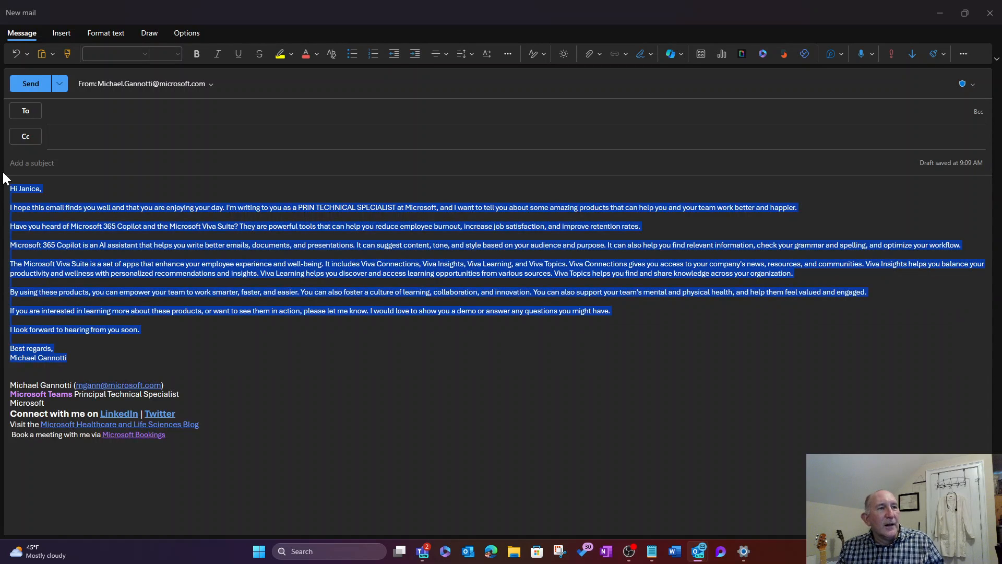
click(177, 54)
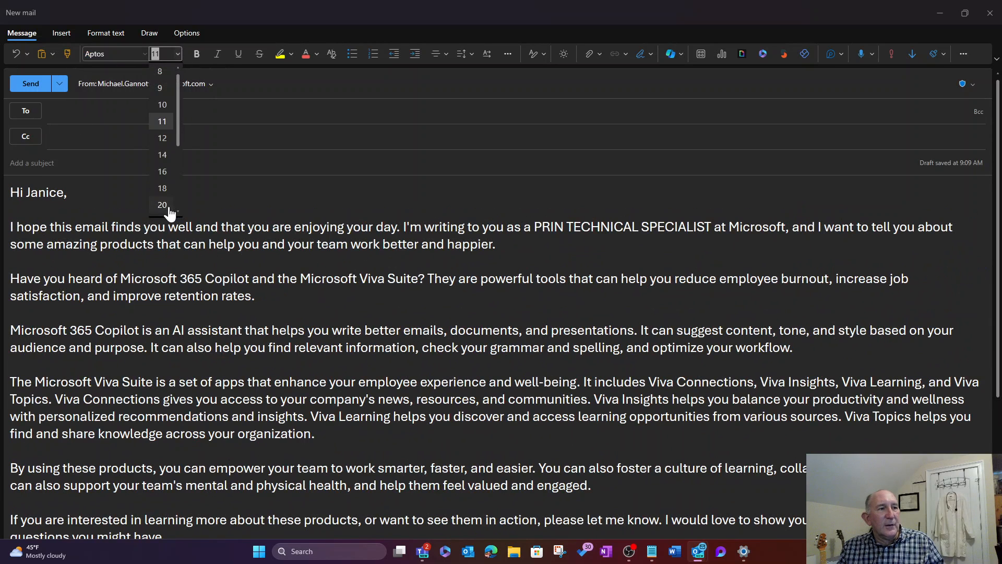
click(162, 204)
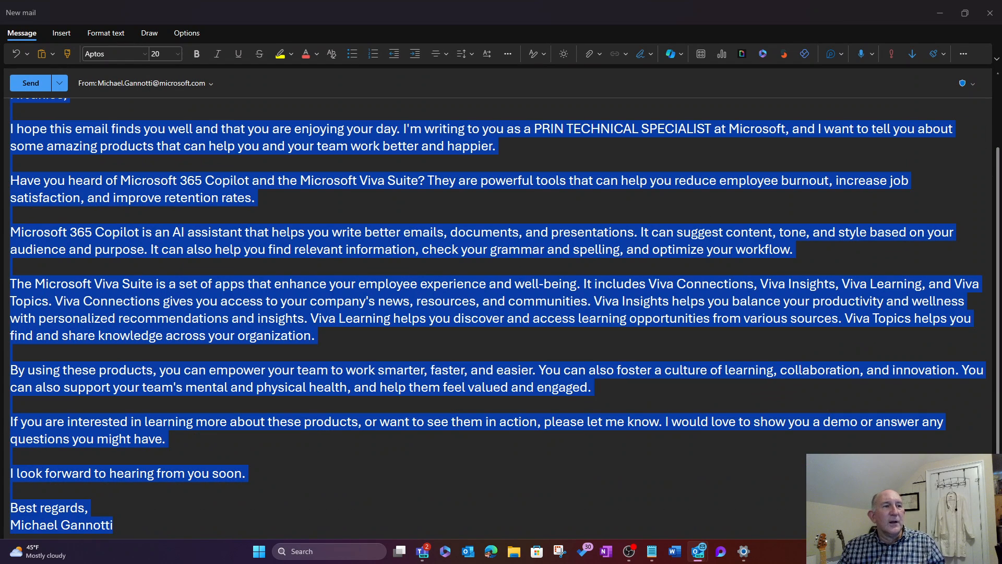
scroll(up, 3)
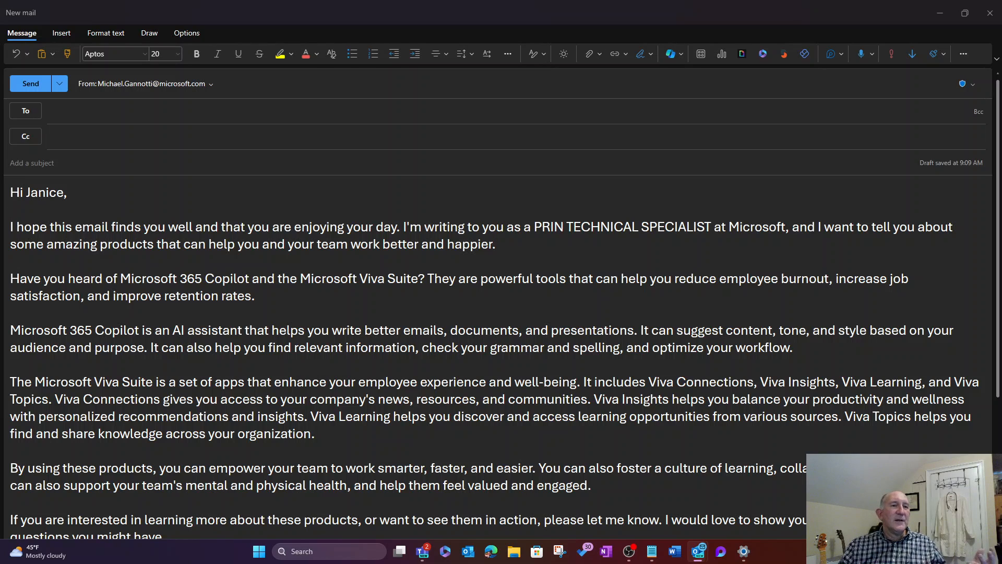
click(10, 208)
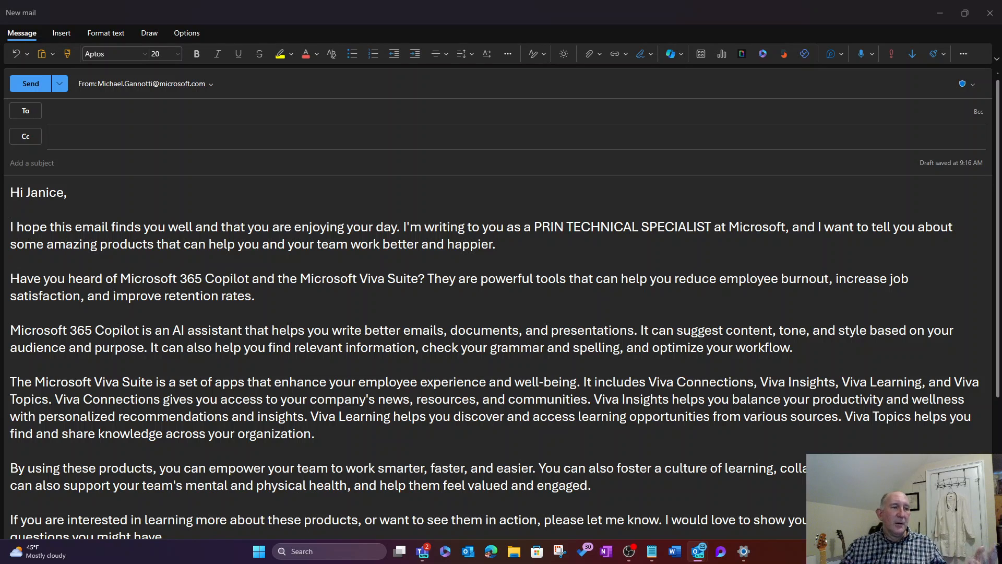
scroll(down, 3)
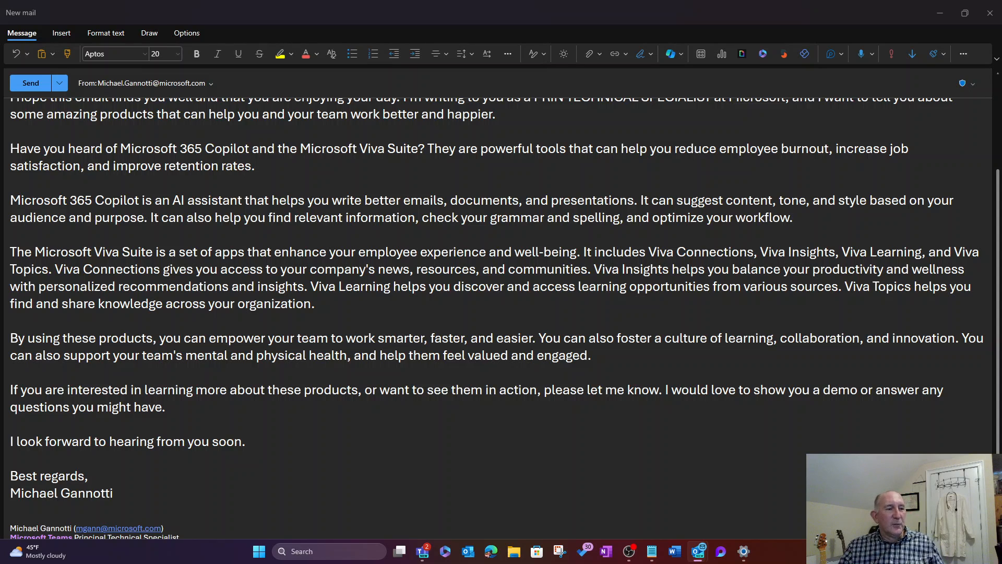
scroll(up, 3)
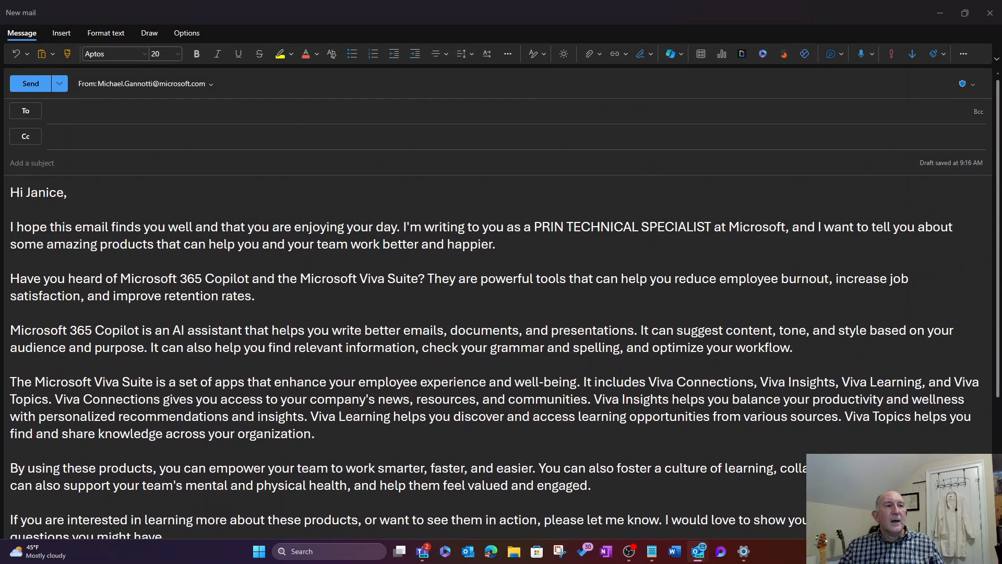
click(11, 209)
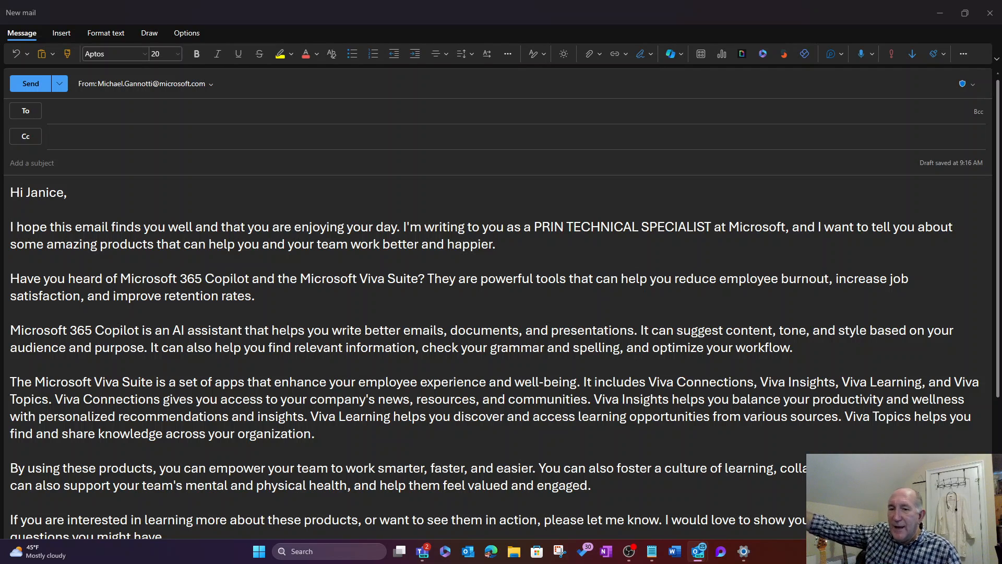
click(11, 210)
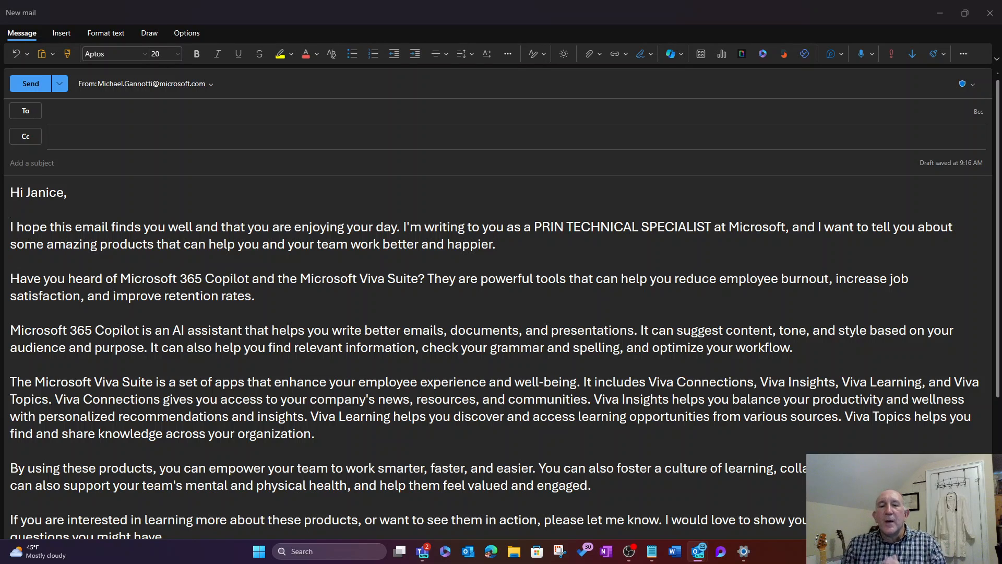
click(11, 209)
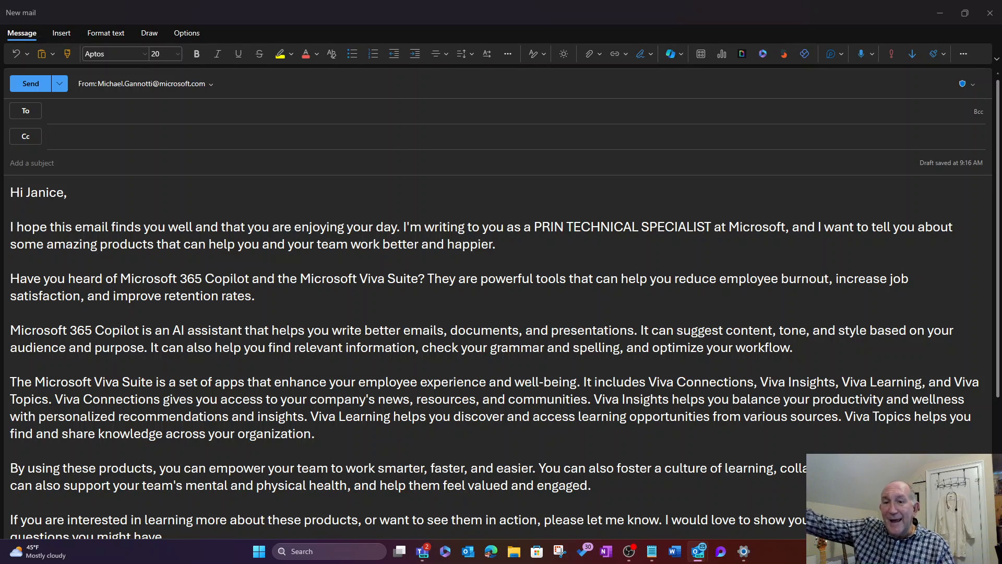
click(10, 209)
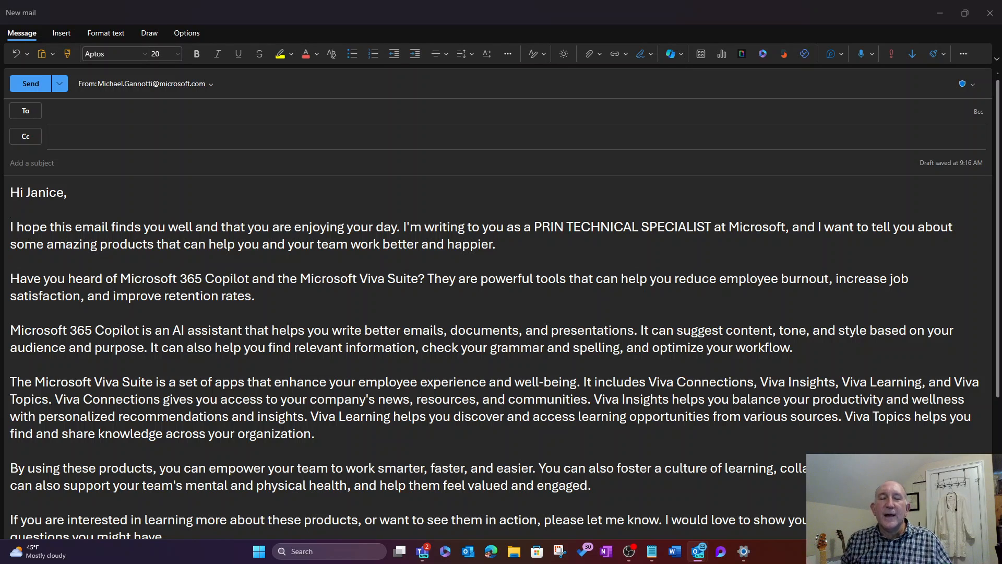
click(10, 208)
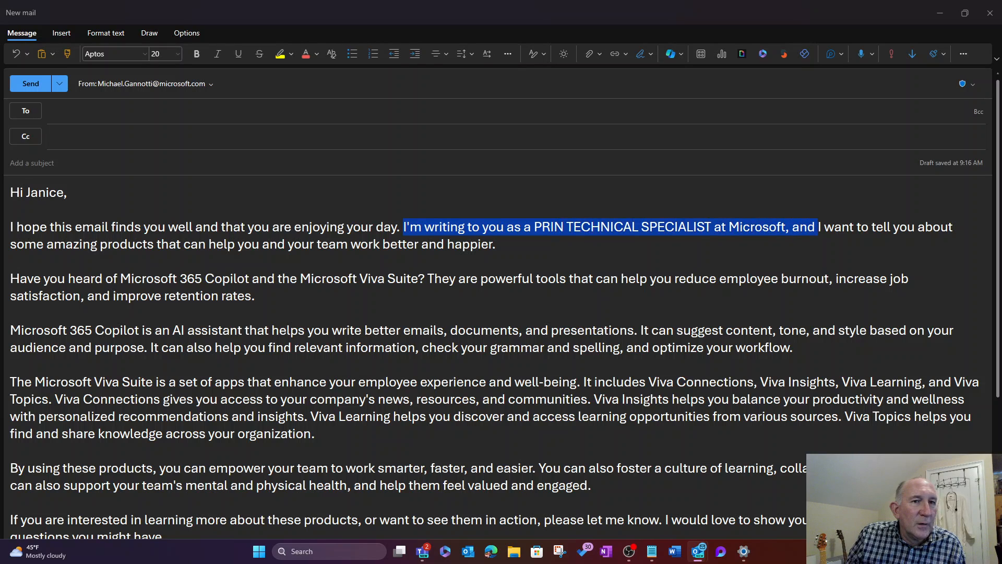
Delete the 'PRIN TECHNICAL SPECIALIST at Microsoft' clause from the opening paragraph.
key(Delete)
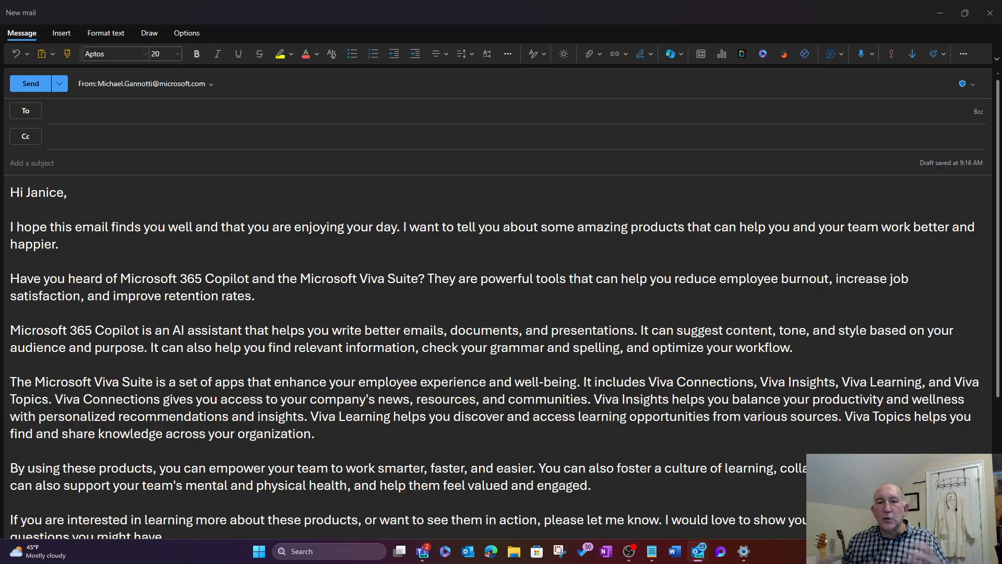
click(404, 227)
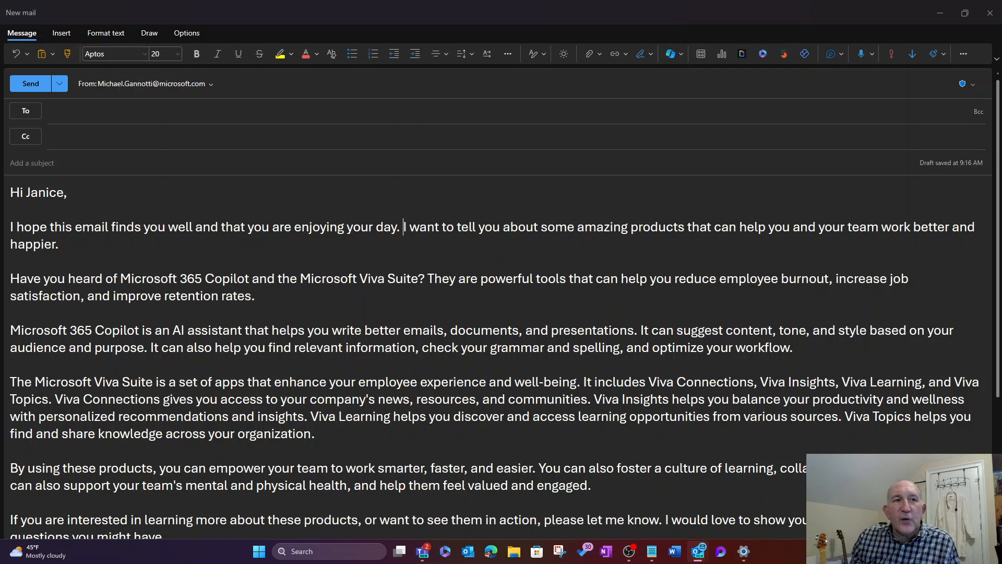
mouse_move(695, 87)
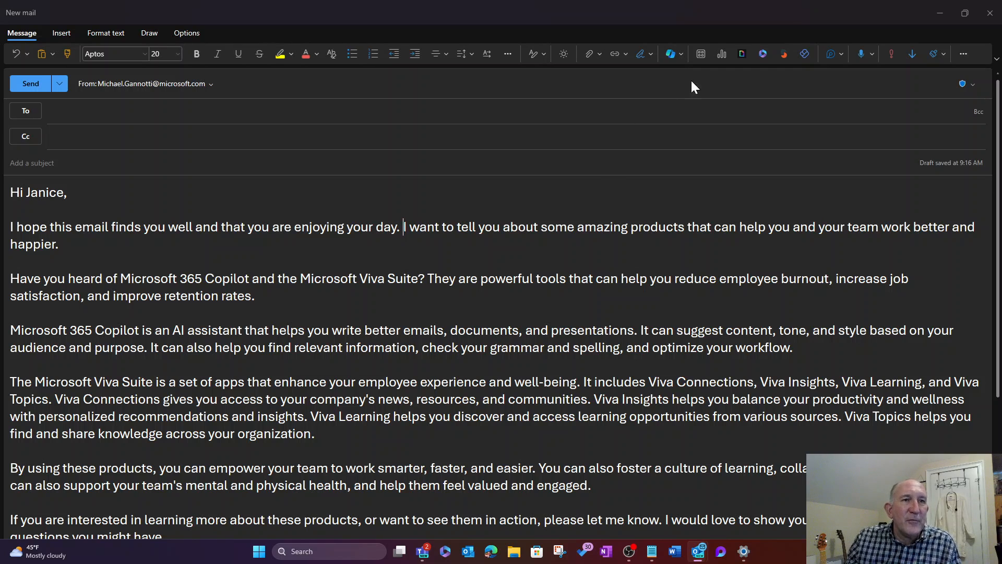
mouse_move(672, 54)
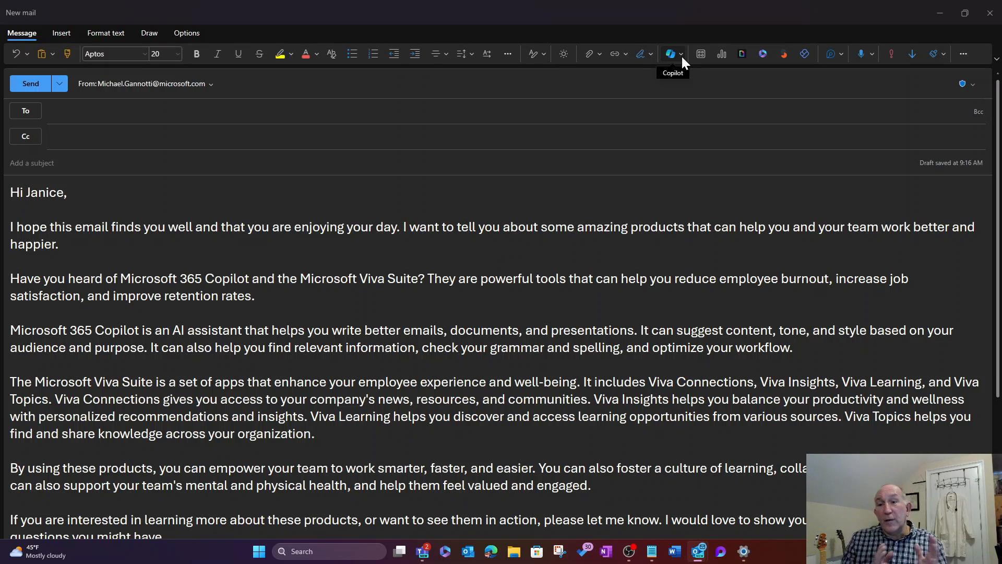
click(405, 227)
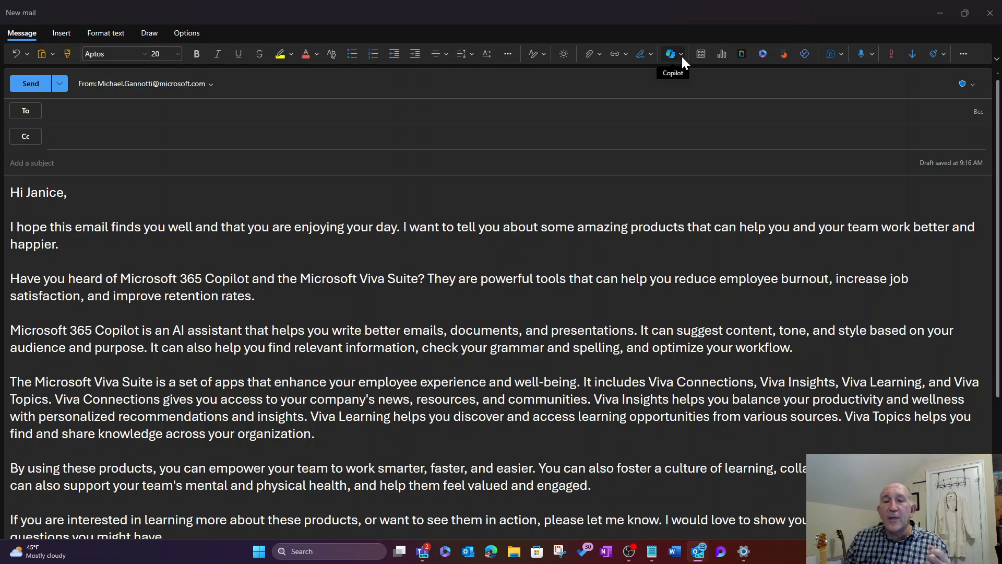
click(403, 226)
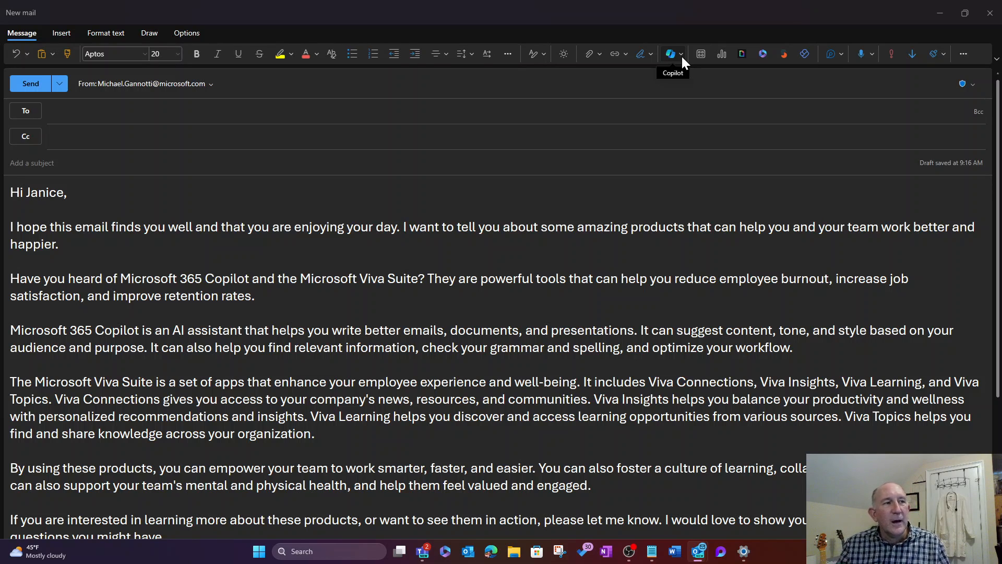
click(404, 227)
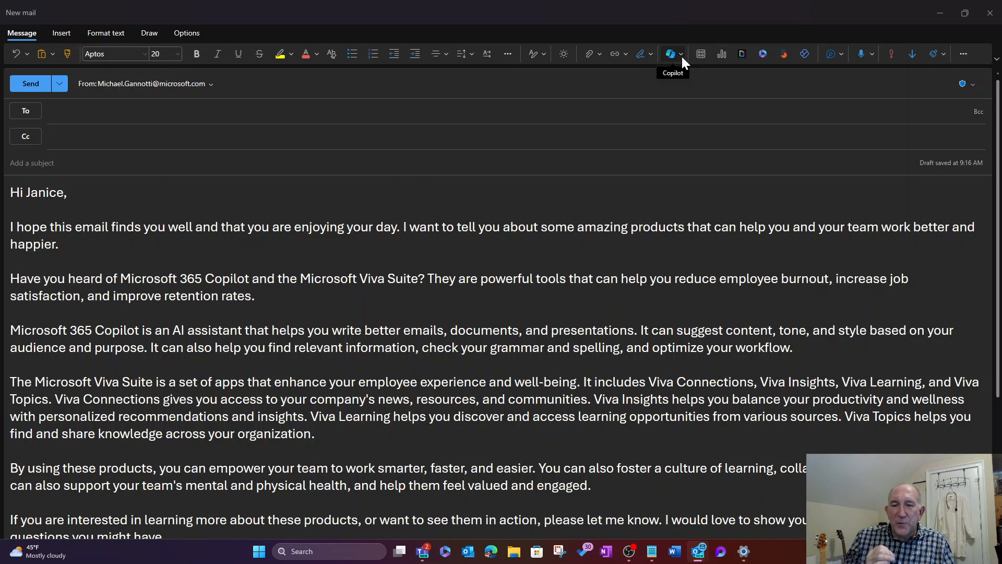
click(404, 227)
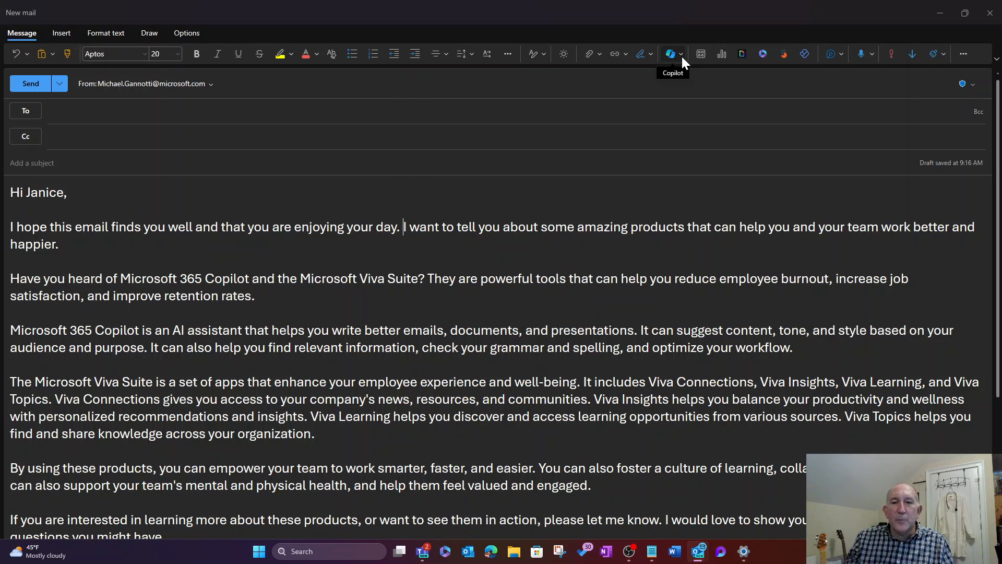